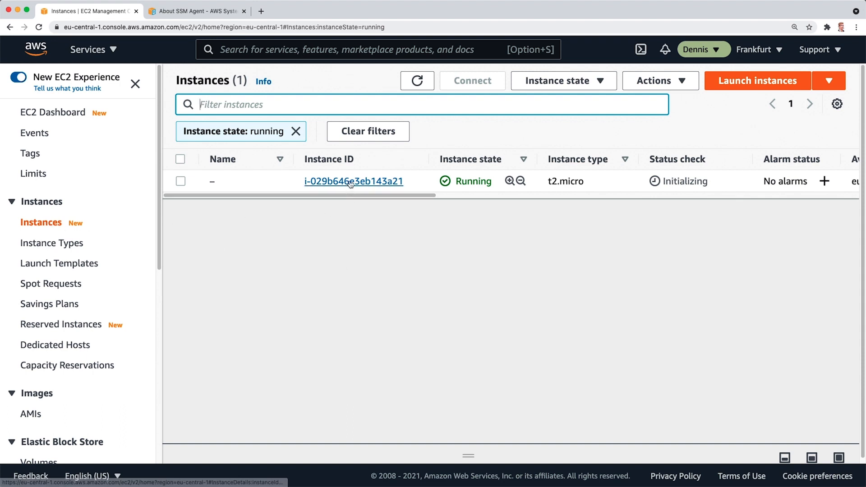
View the running t2.micro instance's summary from the Instances list.
{"action": "left_click", "coordinate": [354, 181]}
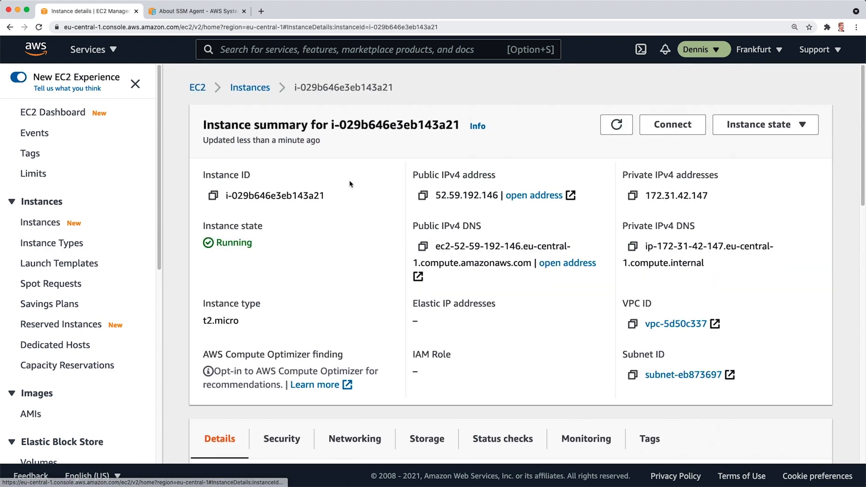
{"action": "mouse_move", "coordinate": [364, 248]}
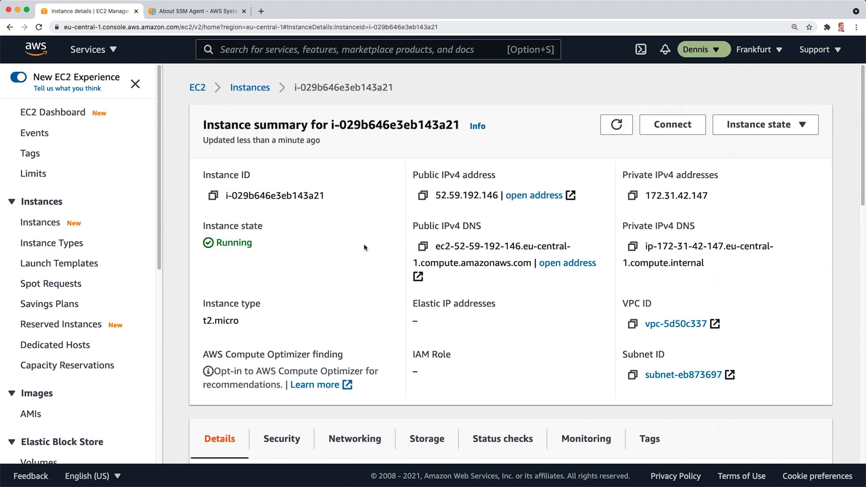
{"action": "mouse_move", "coordinate": [345, 242]}
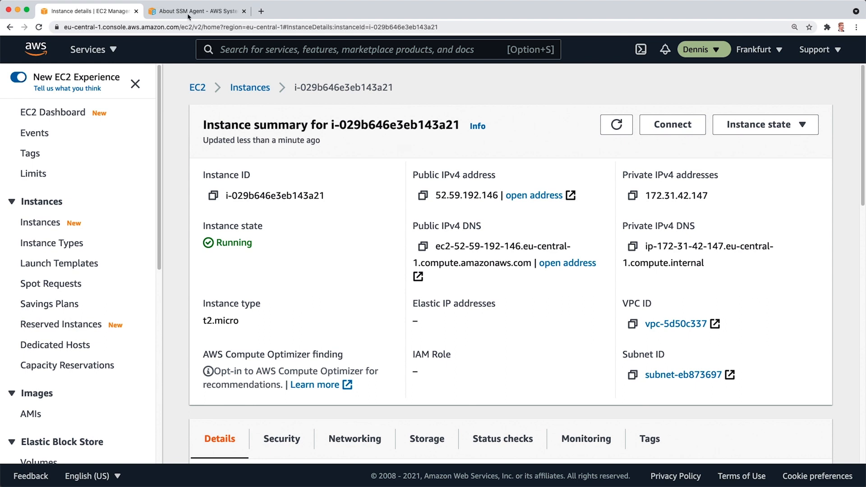
Highlight that SSM Agent is required on each instance and preinstalled by default, then reach the preinstalled AMI list.
{"action": "left_click", "coordinate": [195, 11]}
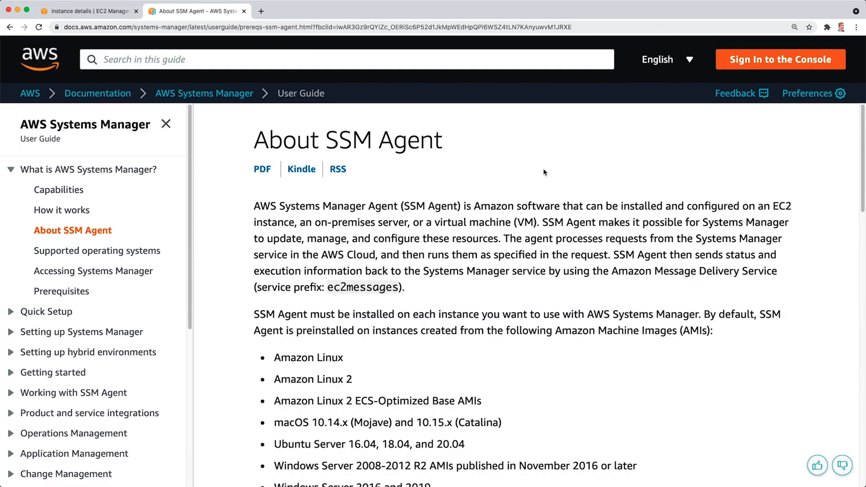
{"action": "mouse_move", "coordinate": [254, 314]}
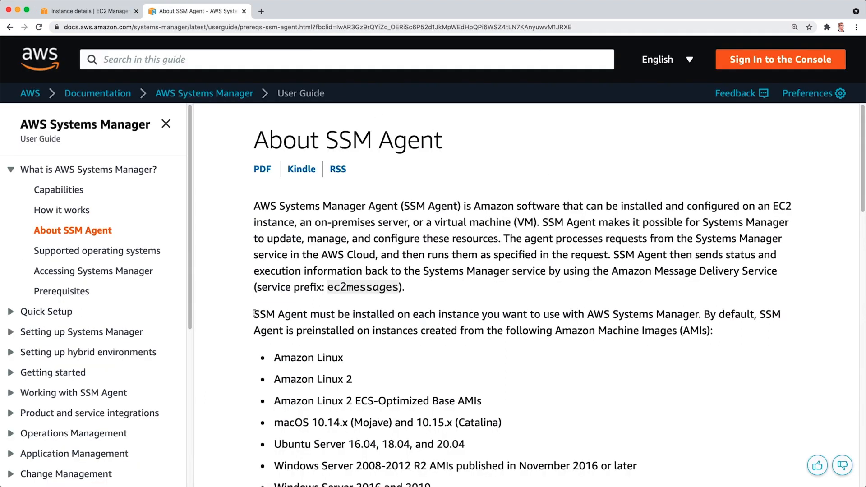
{"action": "left_click_drag", "start_coordinate": [254, 314], "coordinate": [508, 314]}
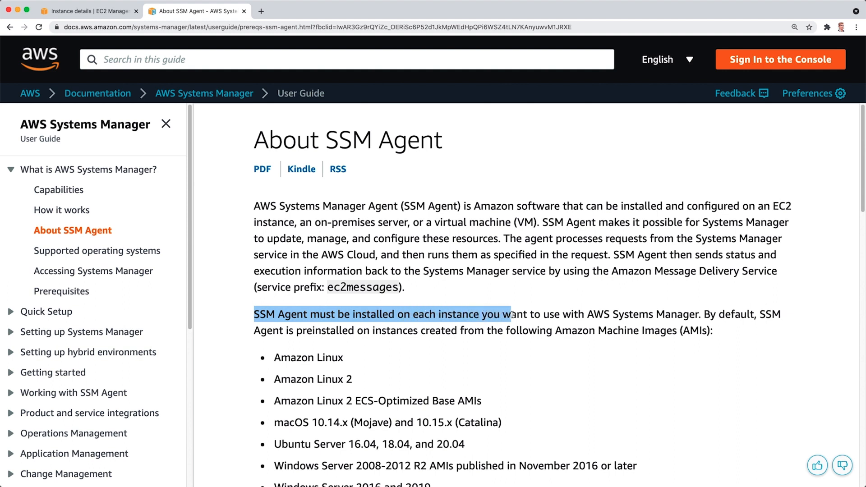
{"action": "left_click_drag", "start_coordinate": [503, 314], "coordinate": [678, 314]}
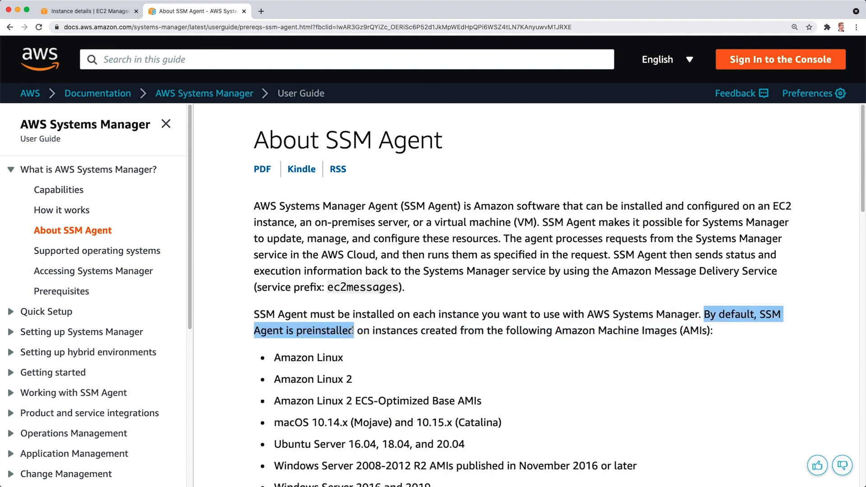
{"action": "scroll", "scroll_direction": "down", "scroll_amount": 3}
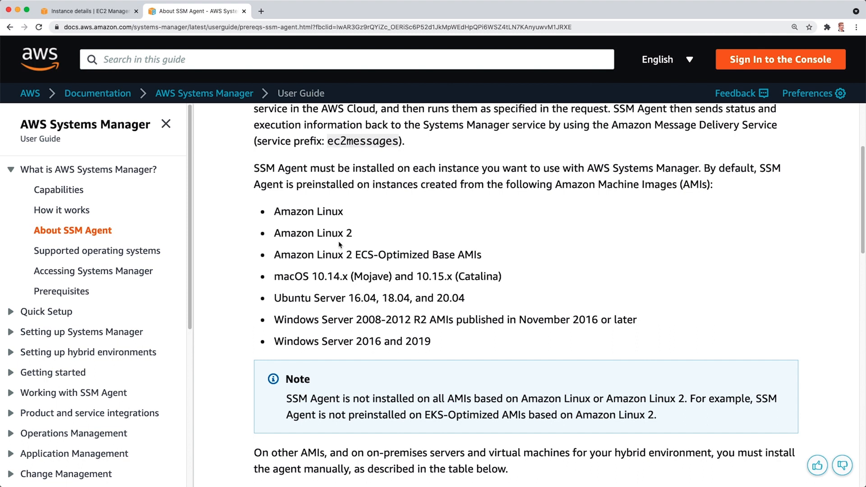
{"action": "mouse_move", "coordinate": [405, 269]}
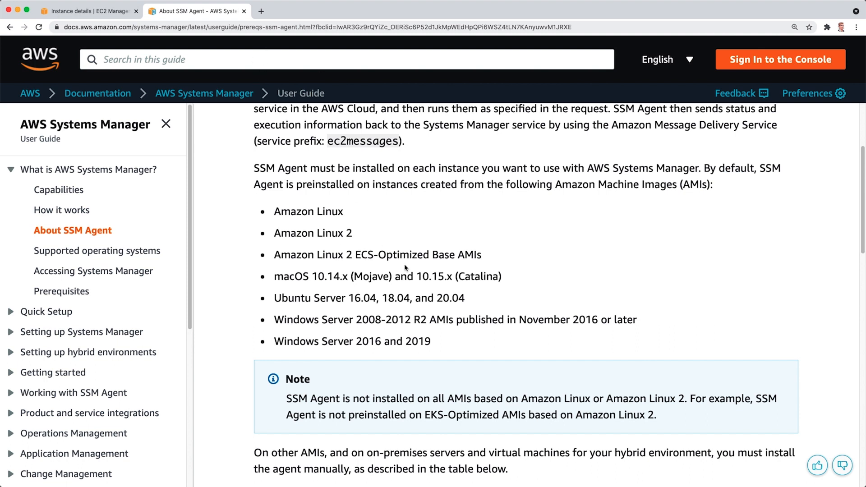
{"action": "mouse_move", "coordinate": [451, 291]}
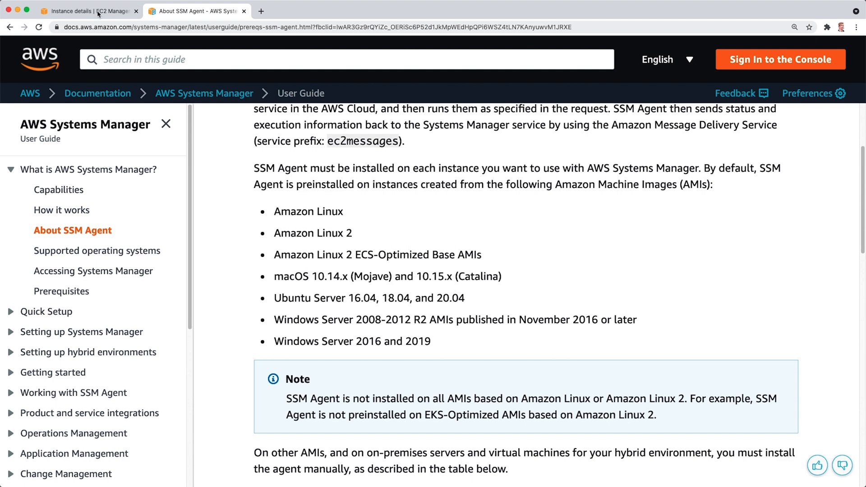
Confirm the instance's platform is Amazon Linux and its AMI name contains amzn2, matching the documented preinstalled AMIs.
{"action": "left_click", "coordinate": [90, 11]}
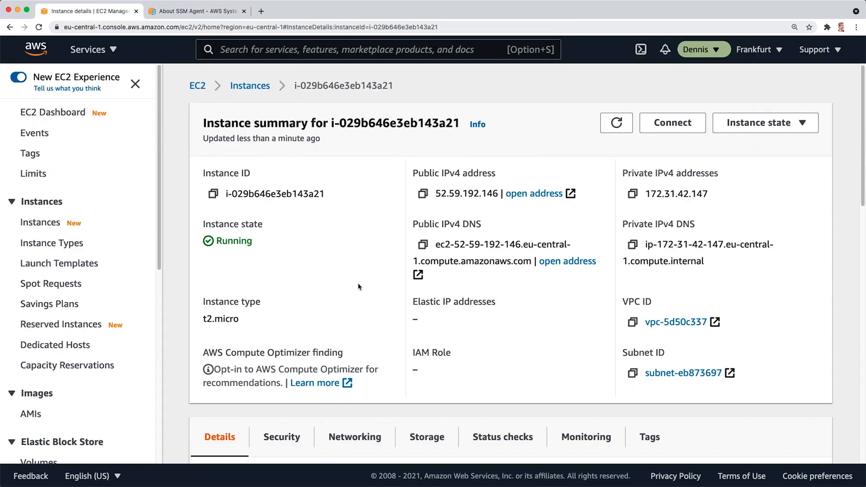
{"action": "scroll", "scroll_direction": "down", "scroll_amount": 3}
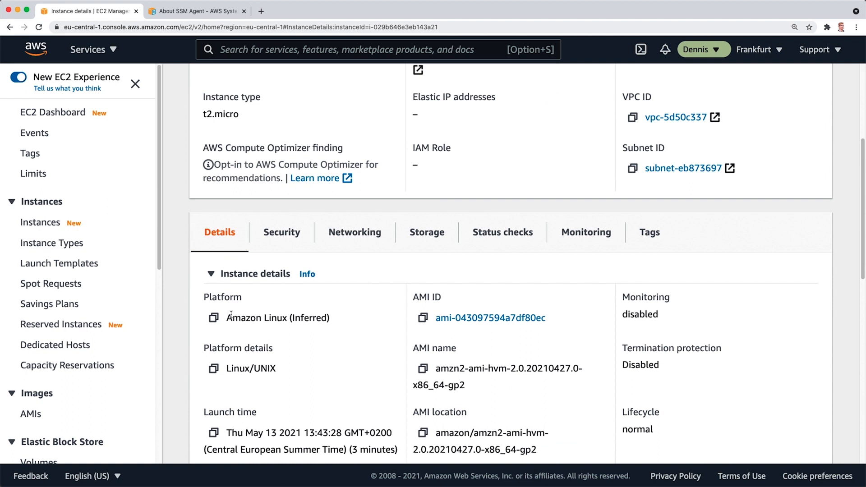
{"action": "double_click", "coordinate": [256, 318]}
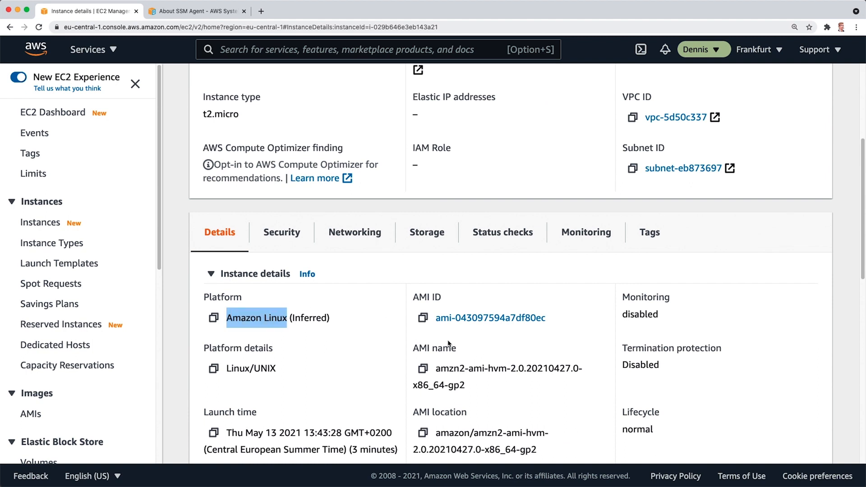
{"action": "double_click", "coordinate": [450, 369]}
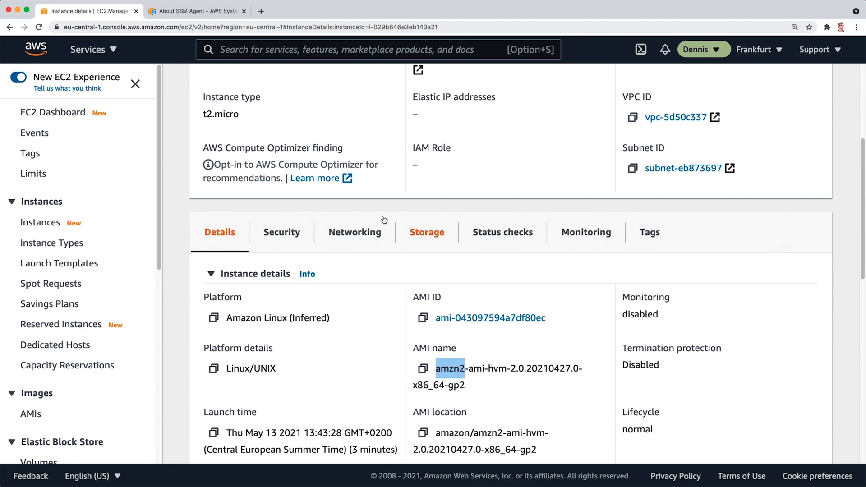
{"action": "left_click", "coordinate": [191, 11]}
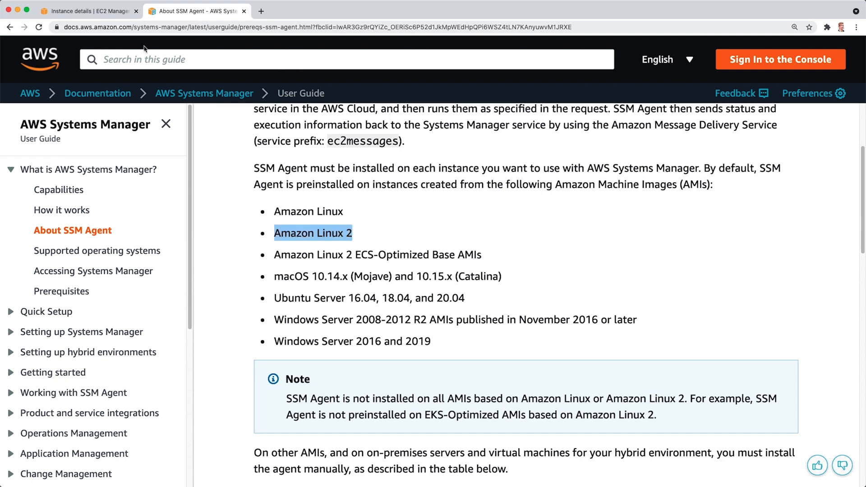
{"action": "left_click", "coordinate": [91, 10]}
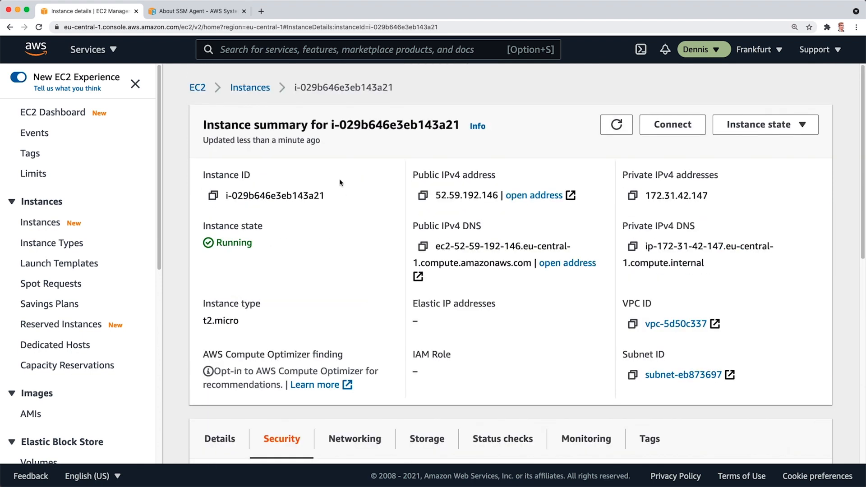
Reach Modify IAM role for the instance via Actions > Security and begin creating a new IAM role.
{"action": "left_click", "coordinate": [249, 87]}
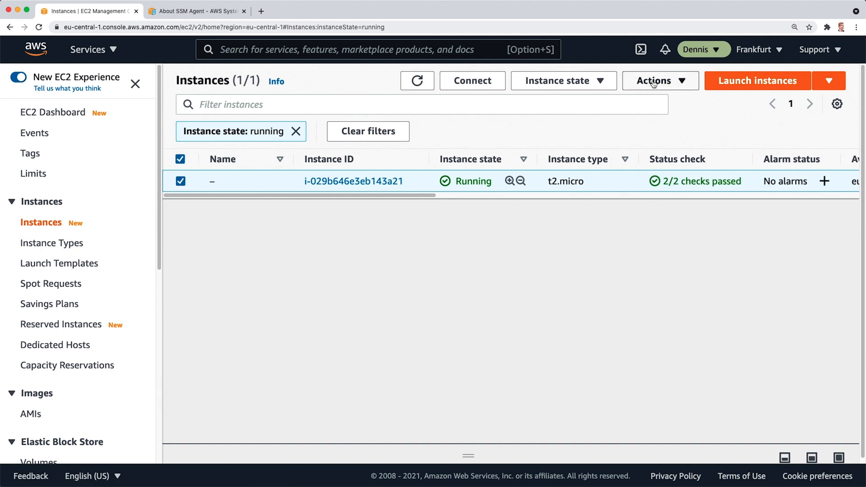
{"action": "left_click", "coordinate": [661, 82]}
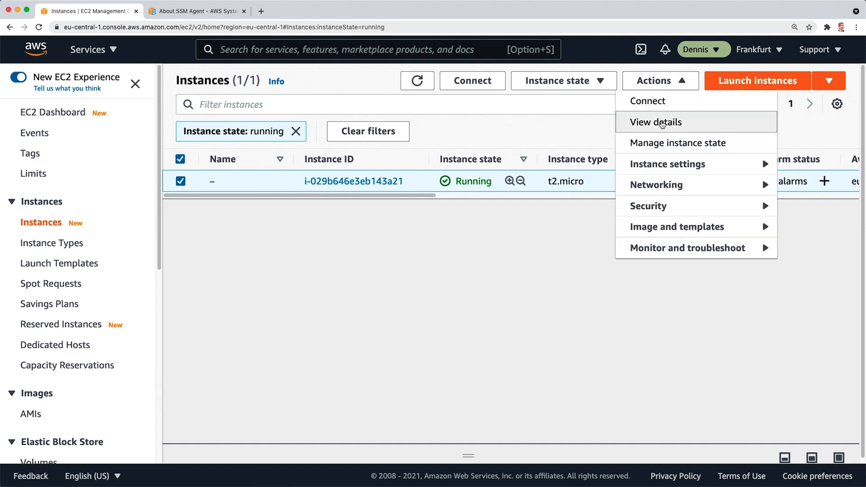
{"action": "mouse_move", "coordinate": [648, 206]}
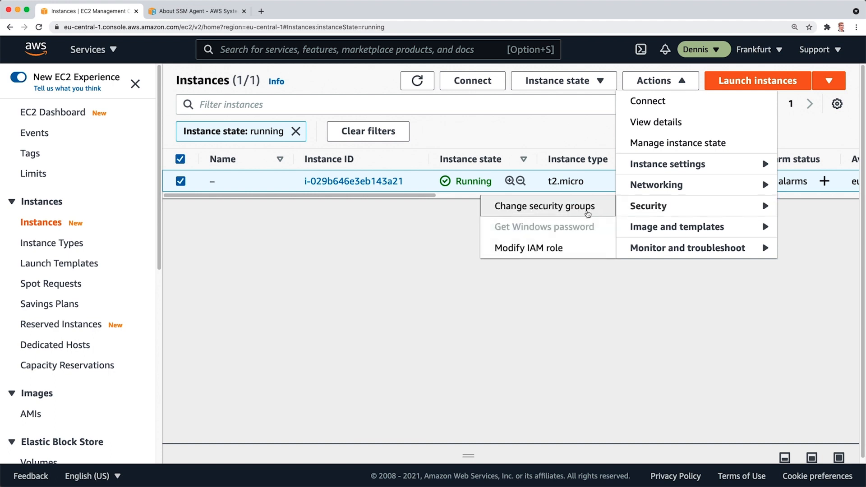
{"action": "mouse_move", "coordinate": [545, 251]}
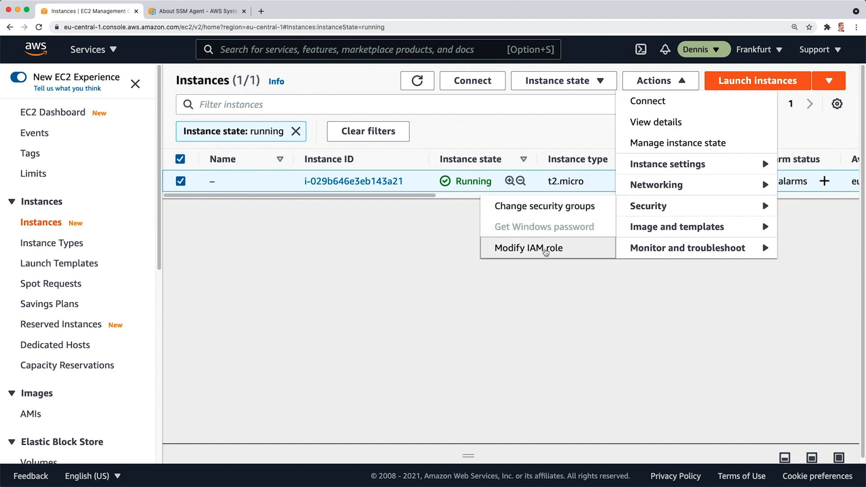
{"action": "left_click", "coordinate": [529, 247]}
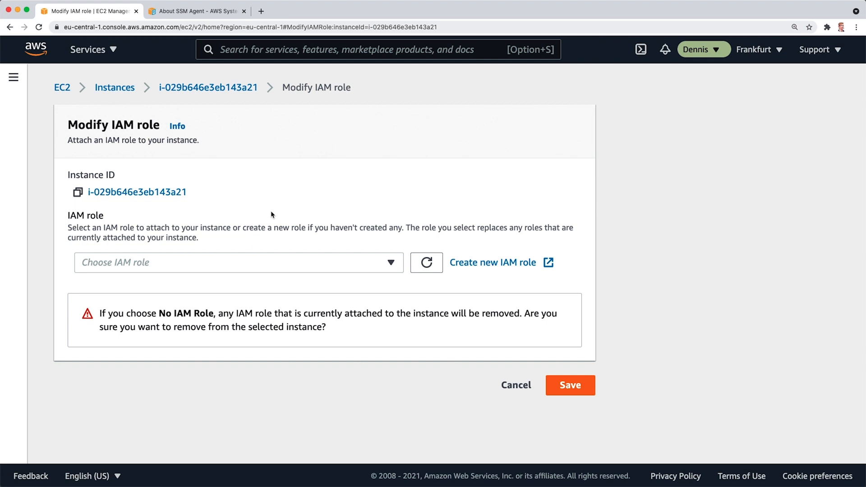
{"action": "left_click", "coordinate": [237, 262]}
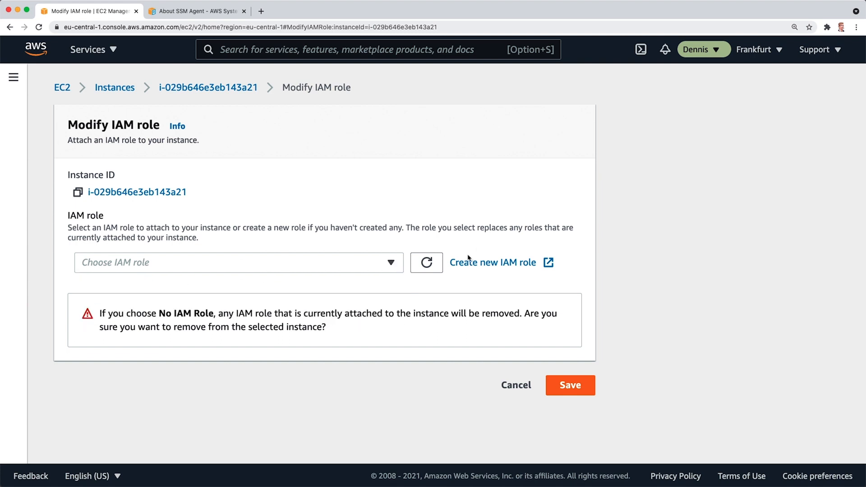
{"action": "mouse_move", "coordinate": [482, 265]}
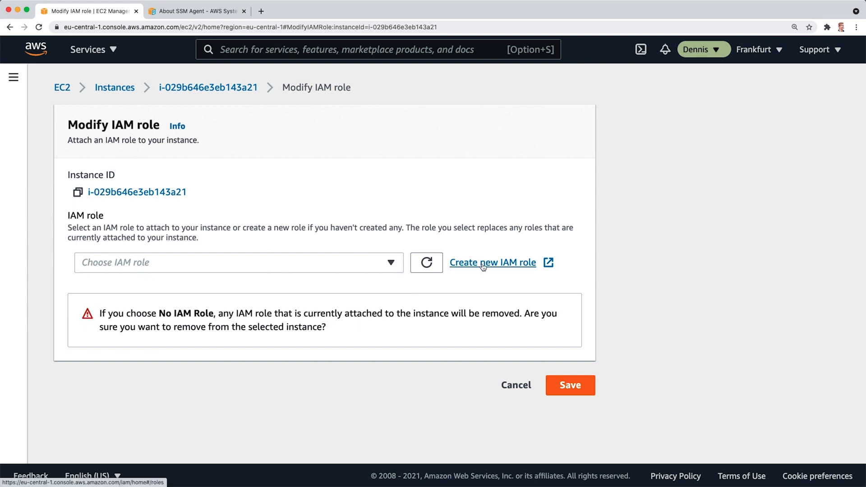
{"action": "left_click", "coordinate": [493, 263]}
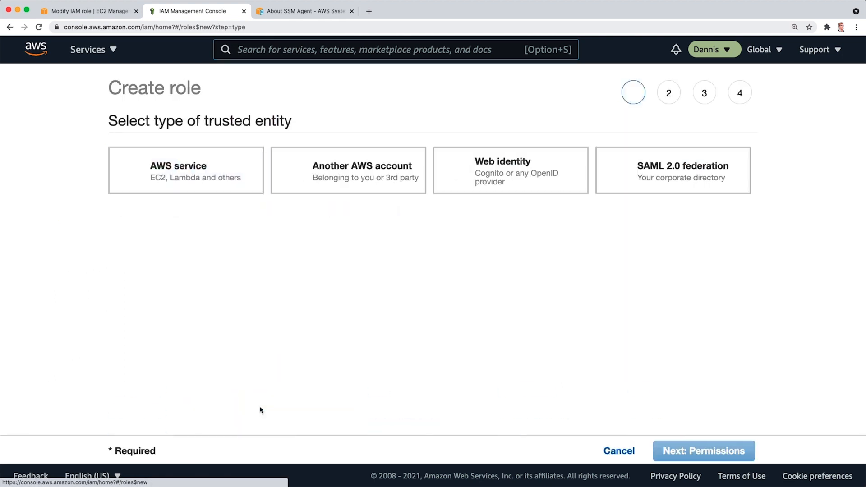
Trust the role to the EC2 AWS service and filter permission policies by 'ssm'.
{"action": "left_click", "coordinate": [186, 170]}
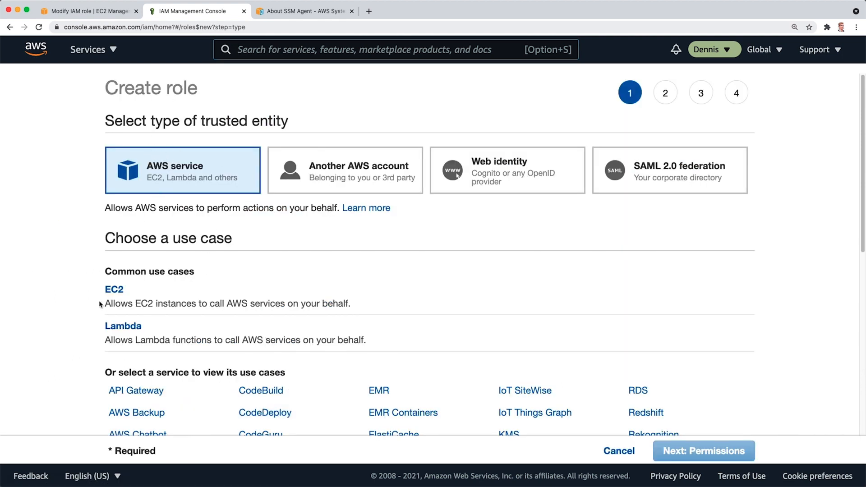
{"action": "left_click", "coordinate": [114, 289]}
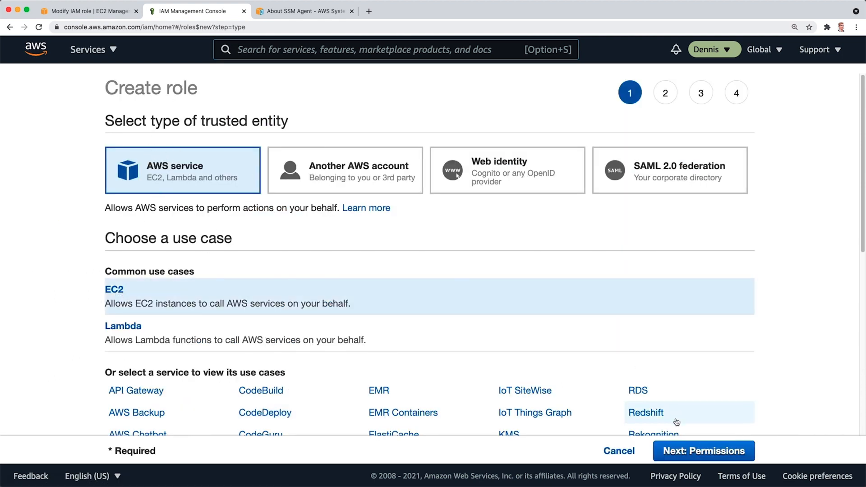
{"action": "left_click", "coordinate": [704, 451]}
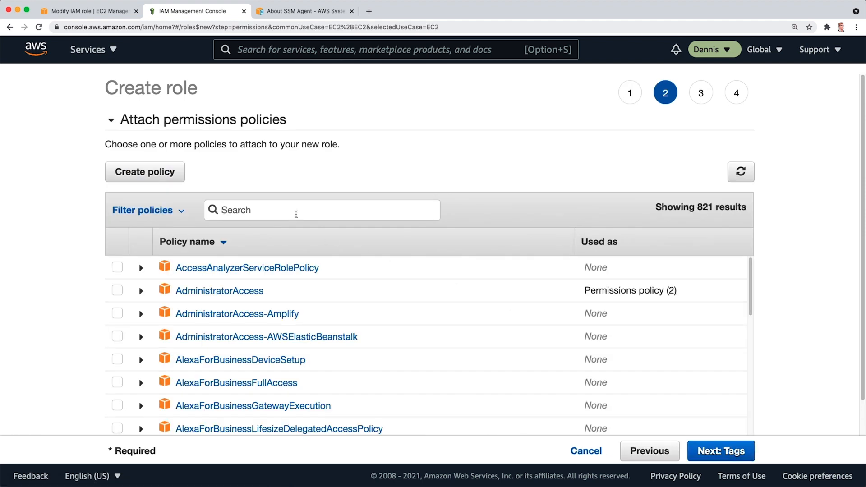
{"action": "type", "text": "ssm"}
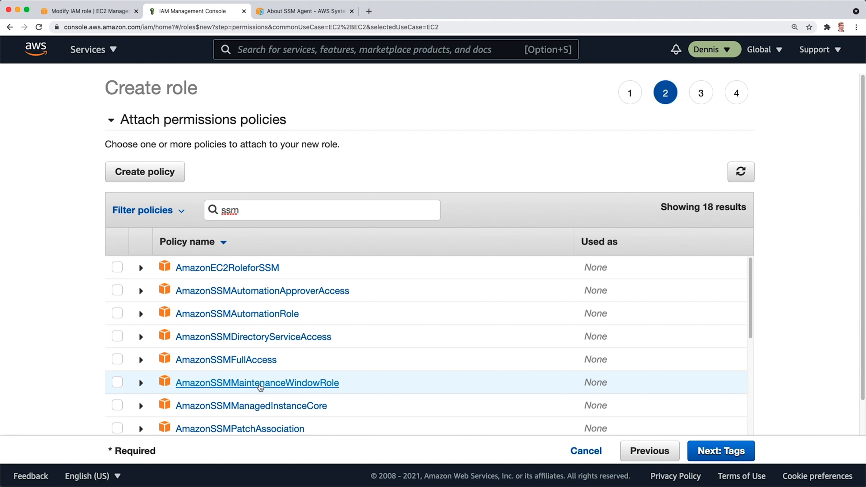
{"action": "mouse_move", "coordinate": [278, 412]}
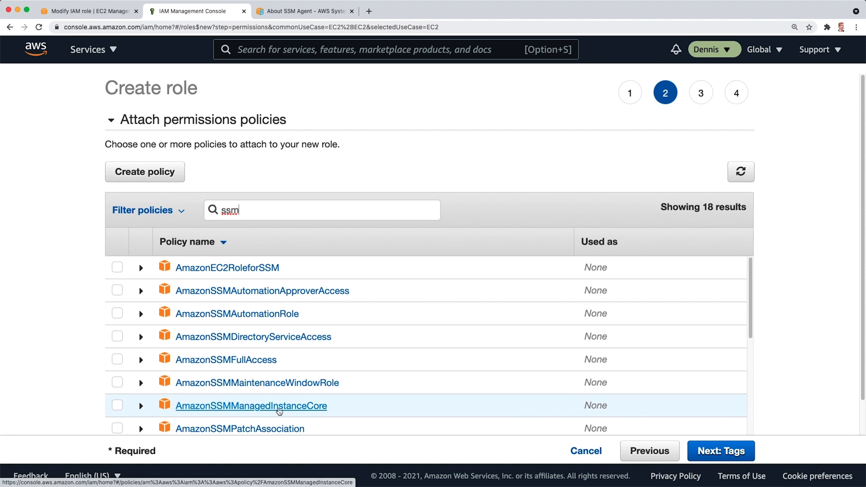
{"action": "mouse_move", "coordinate": [244, 410]}
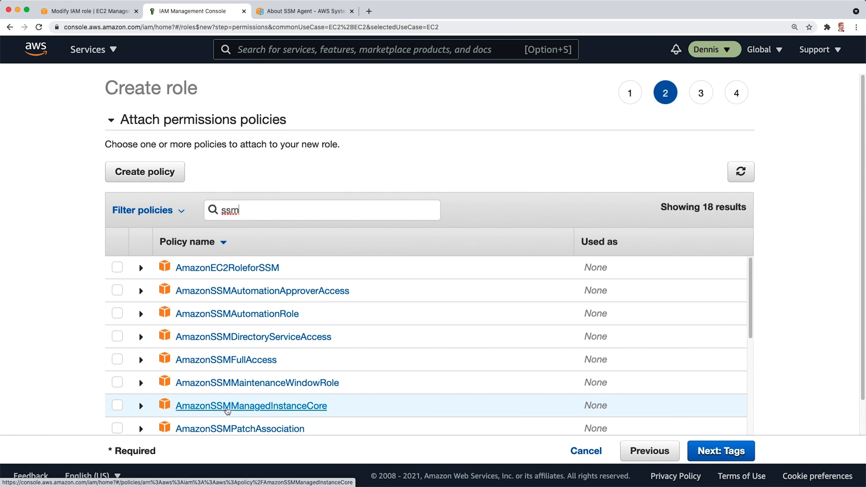
{"action": "mouse_move", "coordinate": [146, 407]}
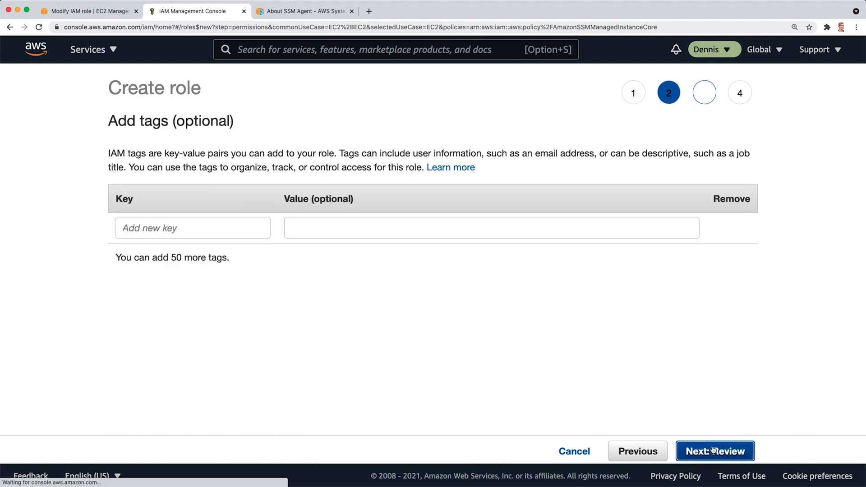
Name the role EC2-SSM-Core-Role, describe it as letting an EC2 instance communicate with SSM core services, and create it.
{"action": "left_click", "coordinate": [715, 452]}
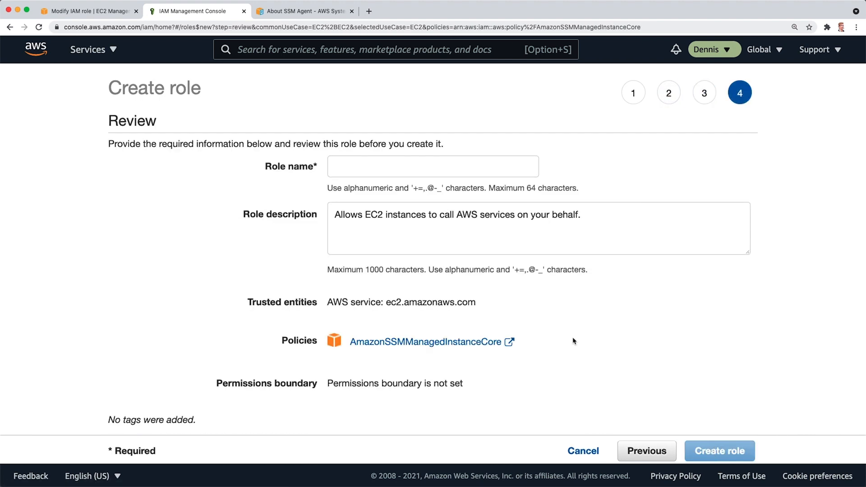
{"action": "type", "text": "EC2-SSM-"}
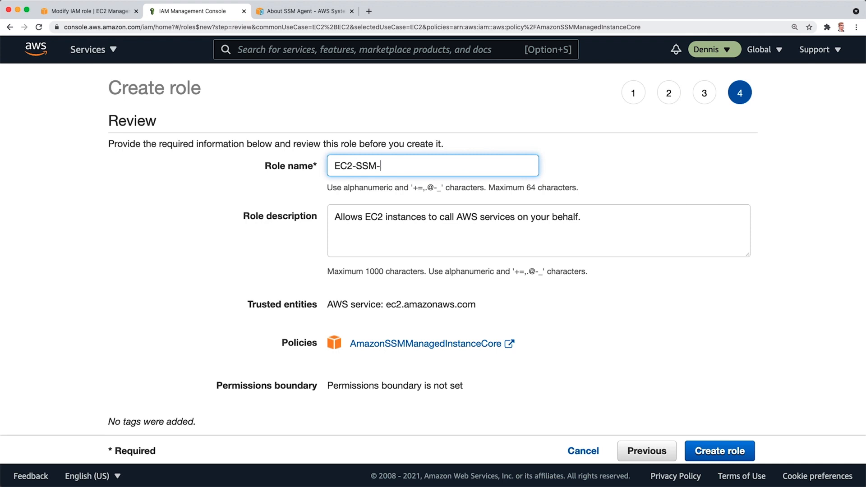
{"action": "type", "text": "Core-Role"}
{"action": "left_click", "coordinate": [539, 230]}
{"action": "type", "text": "Role for"}
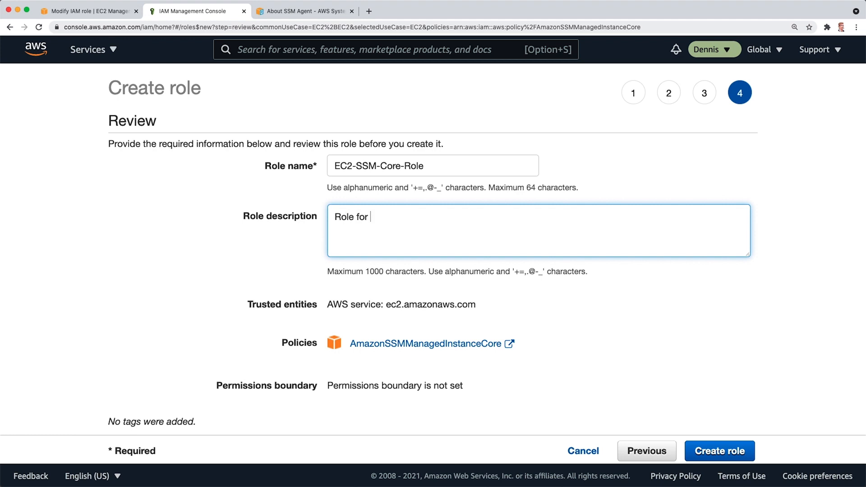
{"action": "type", "text": "an EC2 instance to communicate with the SSM core s"}
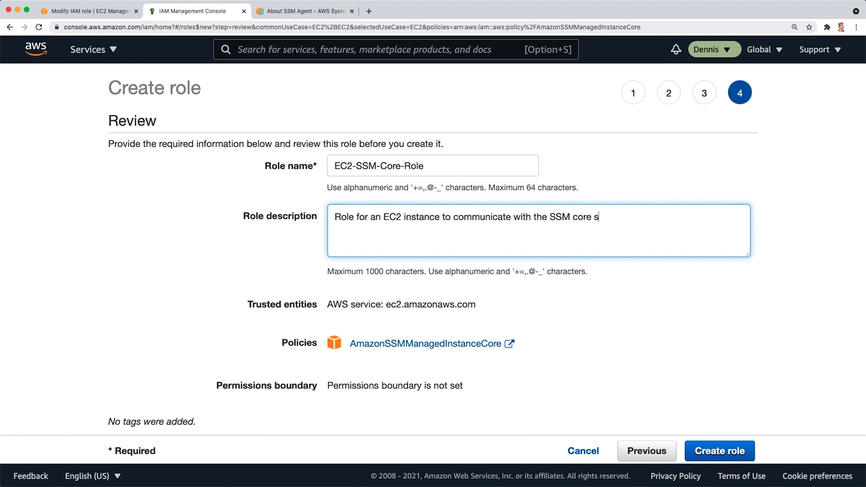
{"action": "left_click", "coordinate": [714, 451]}
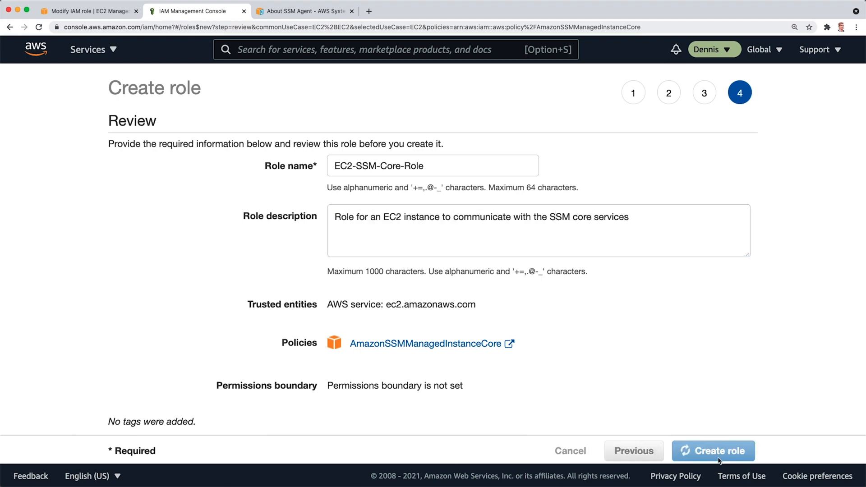
{"action": "left_click", "coordinate": [714, 451]}
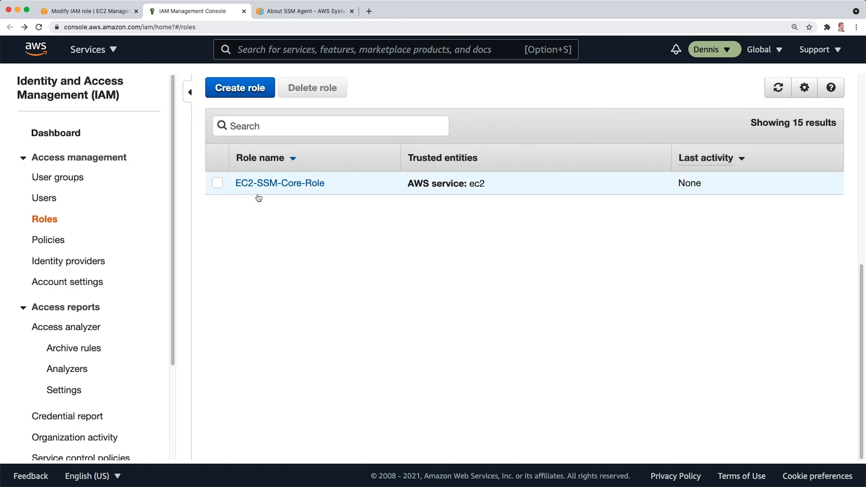
{"action": "mouse_move", "coordinate": [478, 191]}
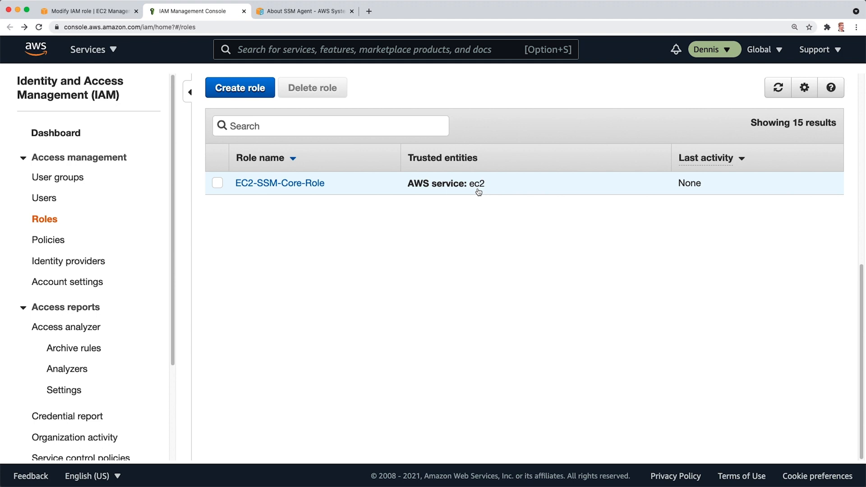
Switch back to the EC2 Modify IAM role page.
{"action": "left_click", "coordinate": [86, 11]}
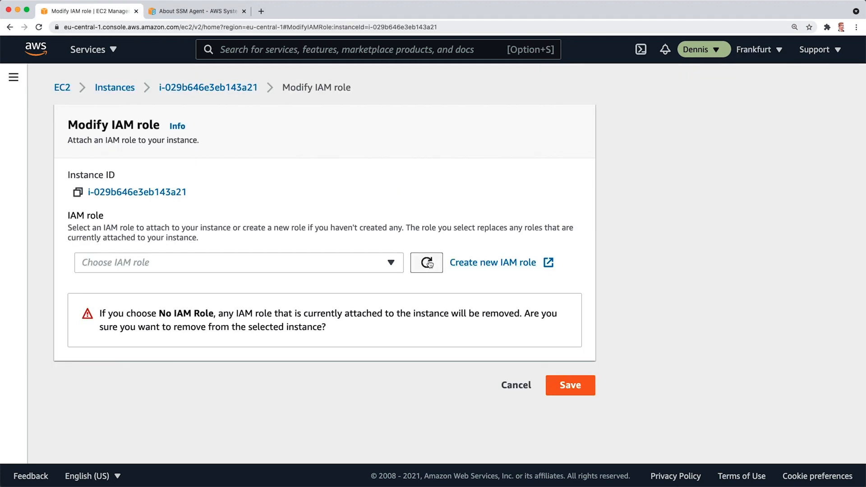
Select EC2-SSM-Core-Role for the instance and save the attachment.
{"action": "left_click", "coordinate": [238, 263]}
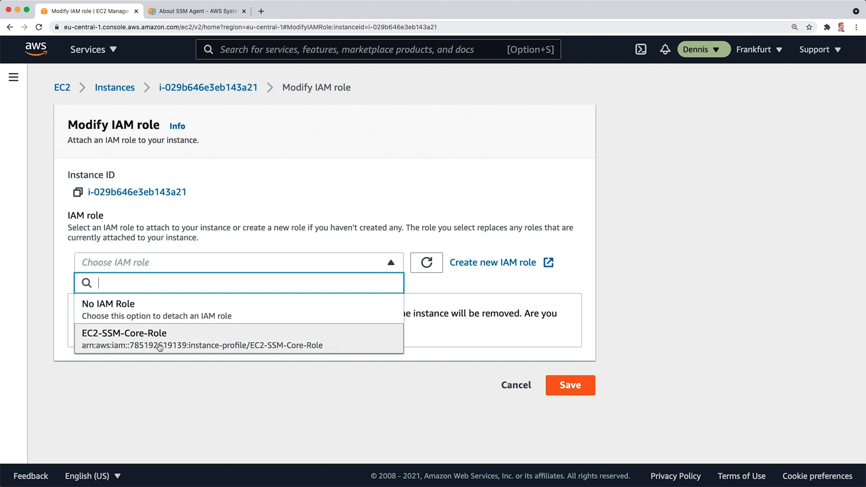
{"action": "left_click", "coordinate": [124, 334]}
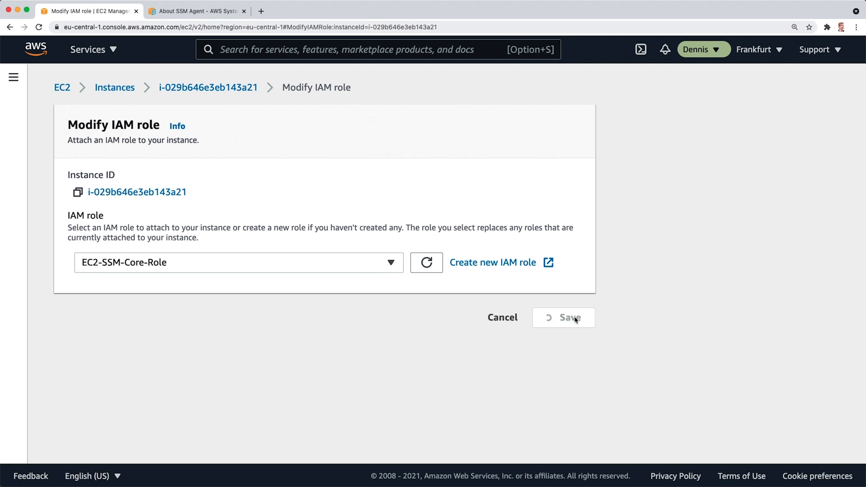
{"action": "left_click", "coordinate": [563, 317]}
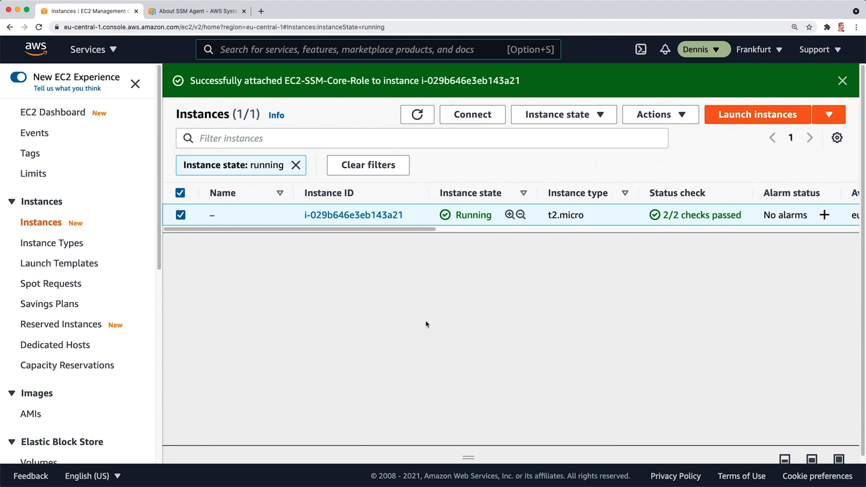
Find Systems Manager via 'ssm' search and start a Session Manager session on the instance.
{"action": "type", "text": "ssm"}
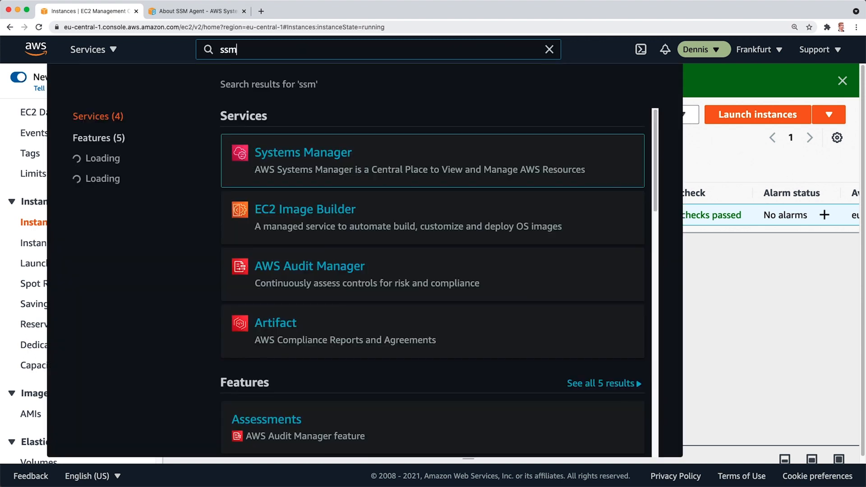
{"action": "left_click", "coordinate": [303, 152]}
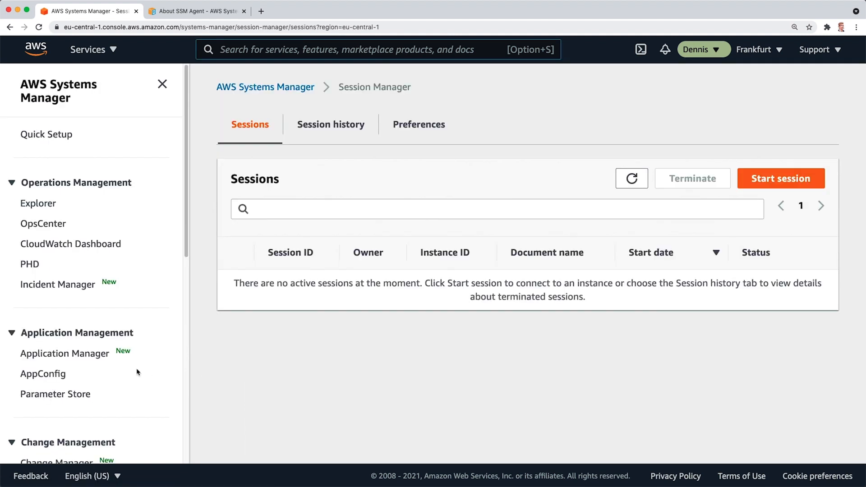
{"action": "left_click", "coordinate": [780, 178]}
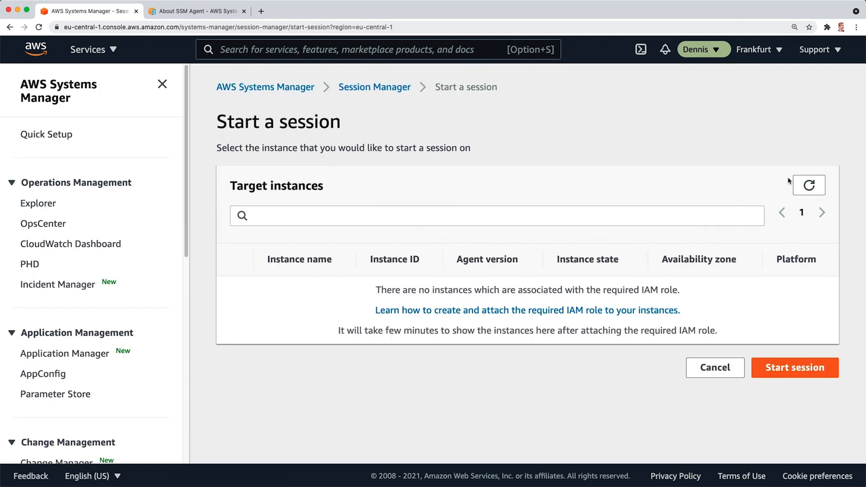
{"action": "mouse_move", "coordinate": [498, 397]}
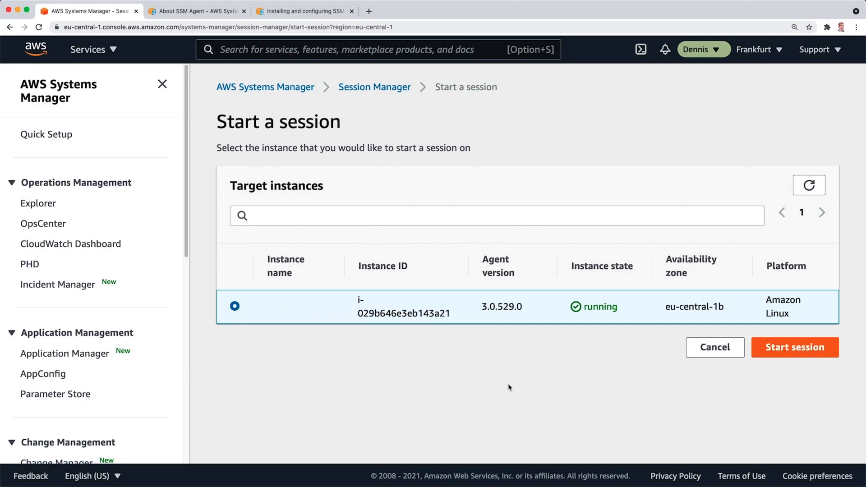
{"action": "mouse_move", "coordinate": [234, 306]}
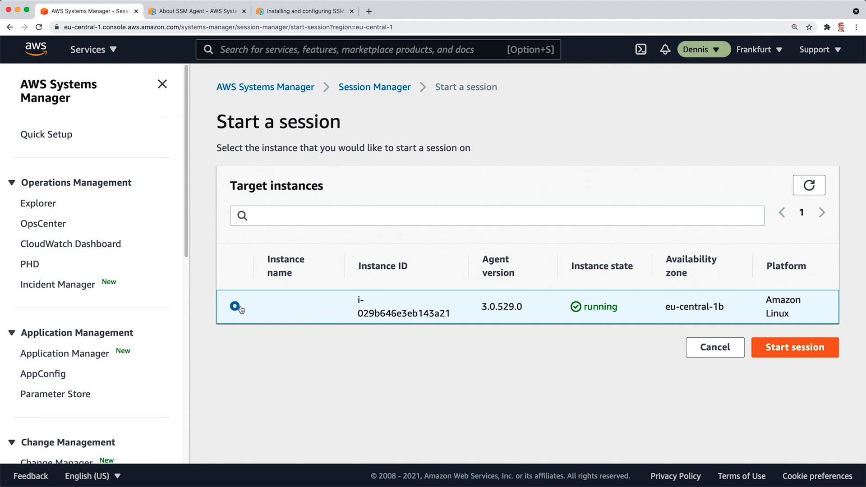
{"action": "left_click", "coordinate": [796, 347]}
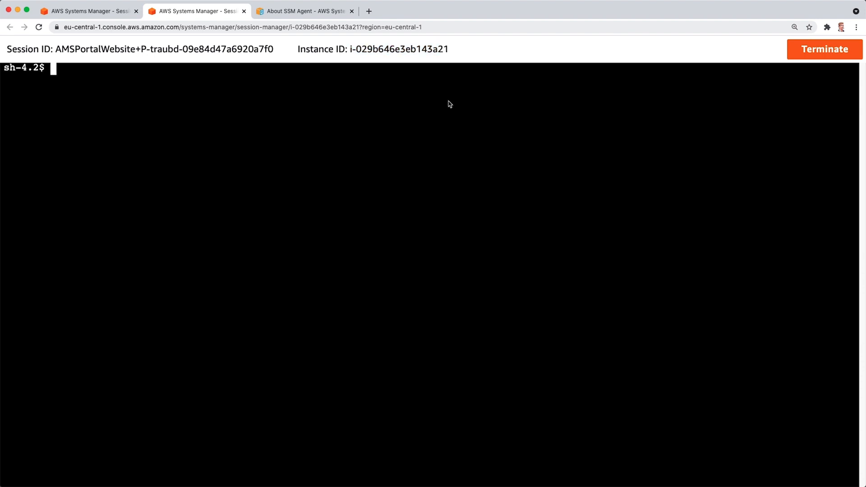
Run whoami in the session shell to see ssm-user, then begin typing sudo.
{"action": "type", "text": "whoam"}
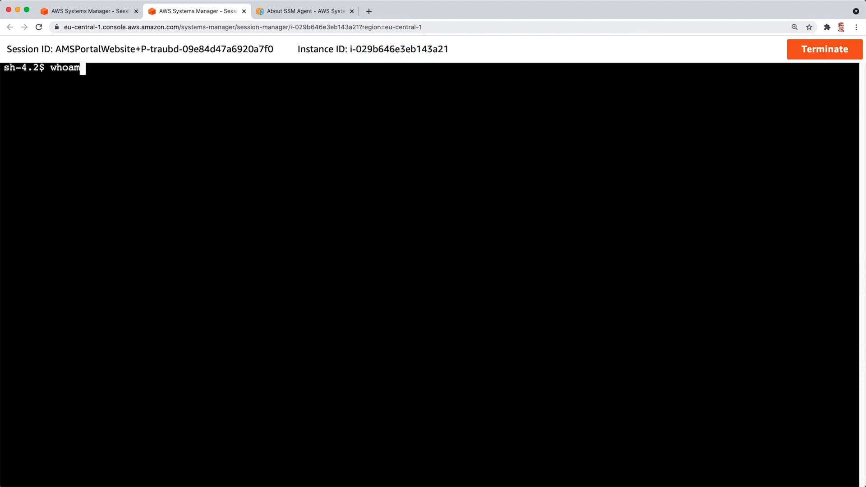
{"action": "key", "text": "Enter"}
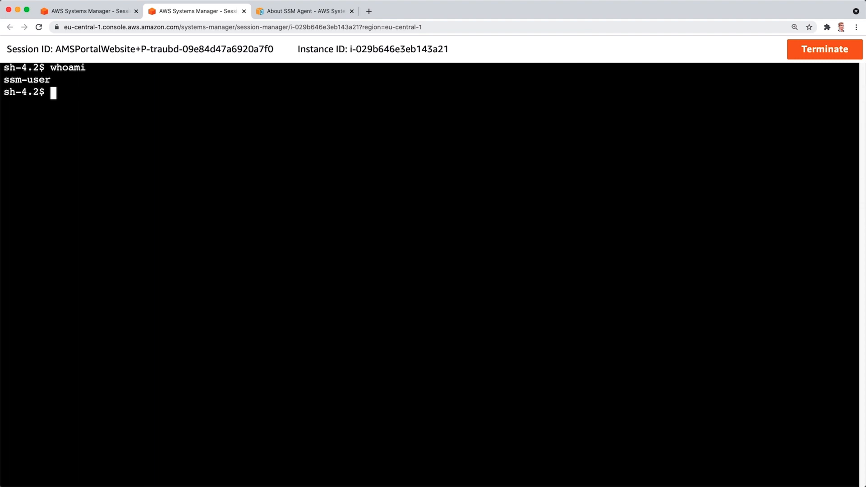
{"action": "type", "text": "sudo"}
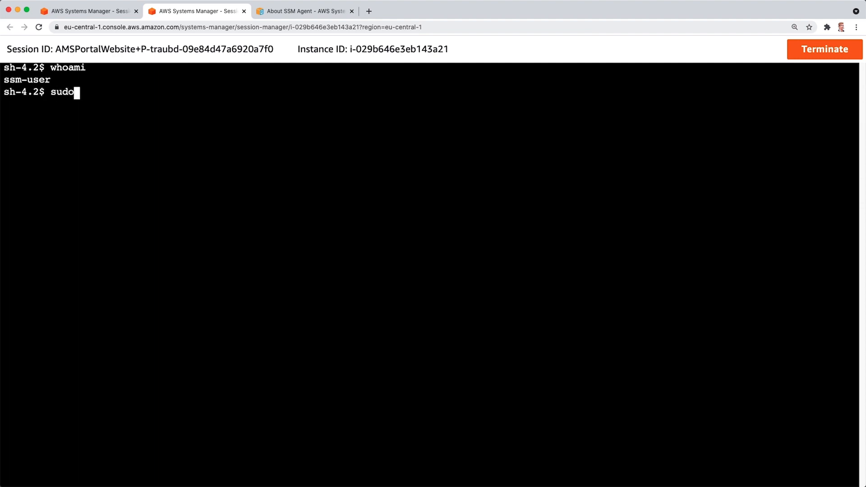